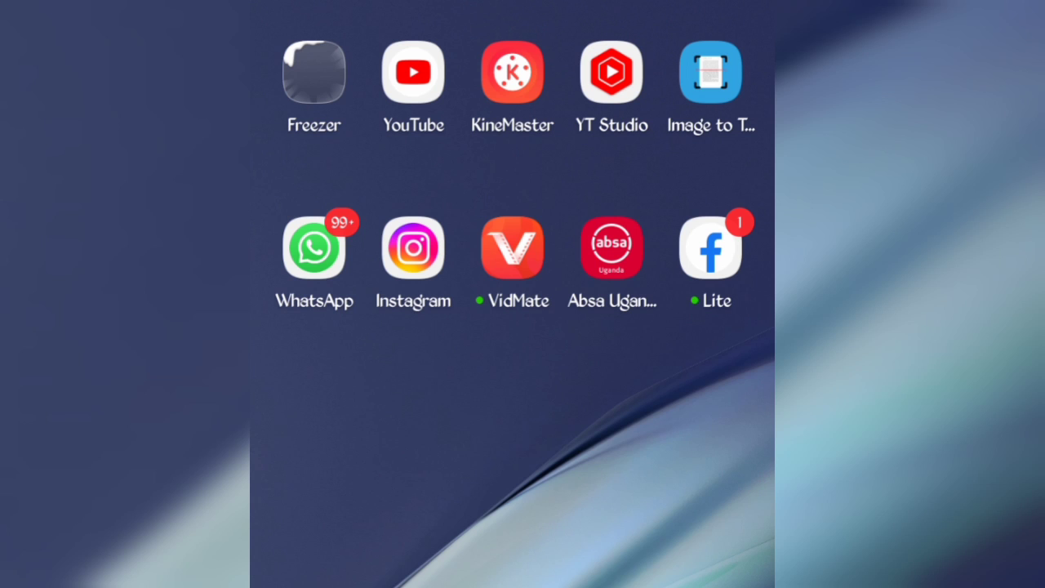
Launch Facebook Lite, start the upgrade and confirm downloading the possibly harmful APK in Chrome
{"action": "left_click", "coordinate": [708, 248]}
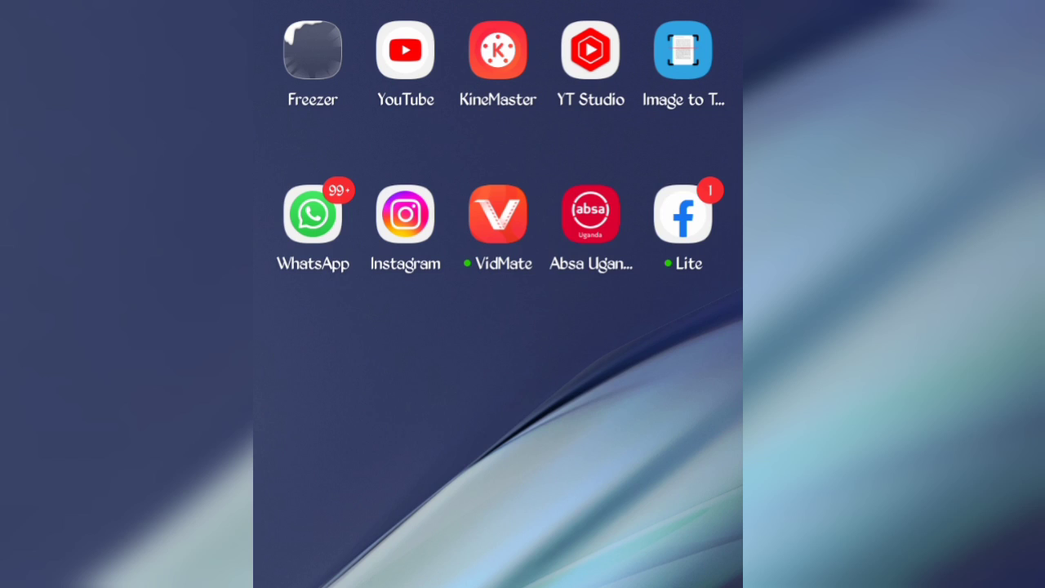
{"action": "left_click", "coordinate": [683, 214]}
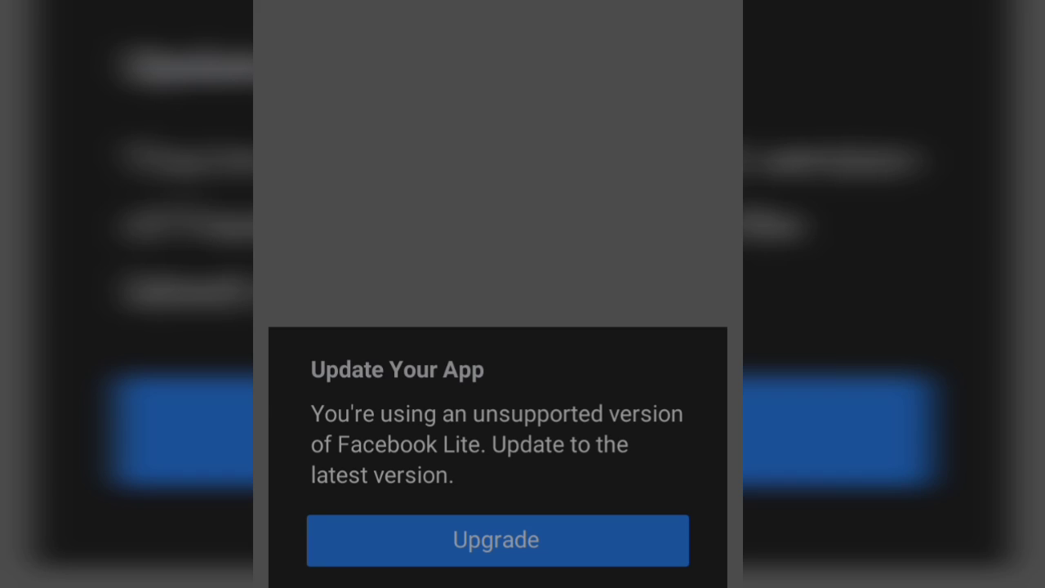
{"action": "left_click", "coordinate": [496, 538]}
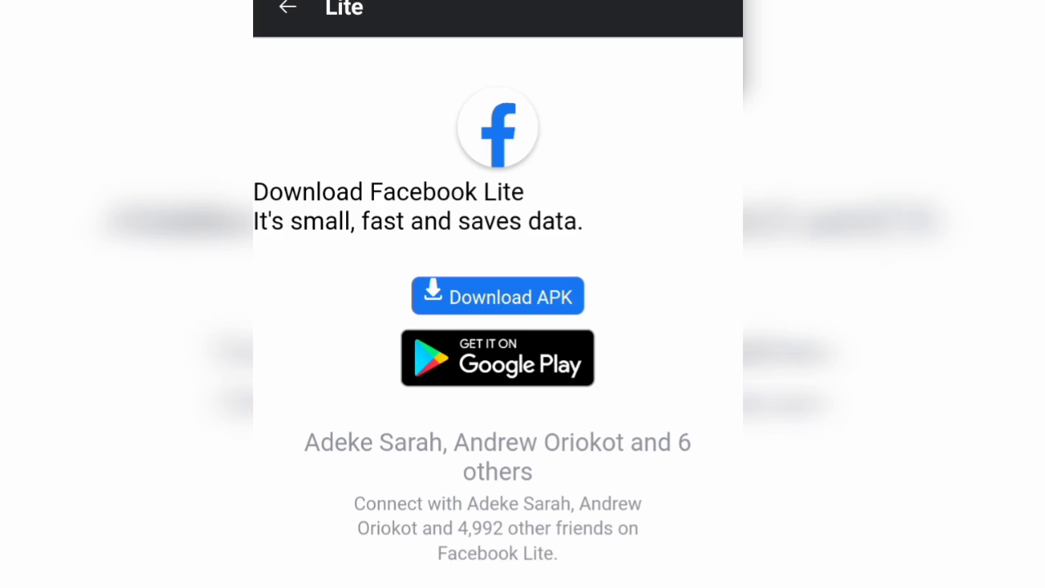
{"action": "left_click", "coordinate": [496, 296]}
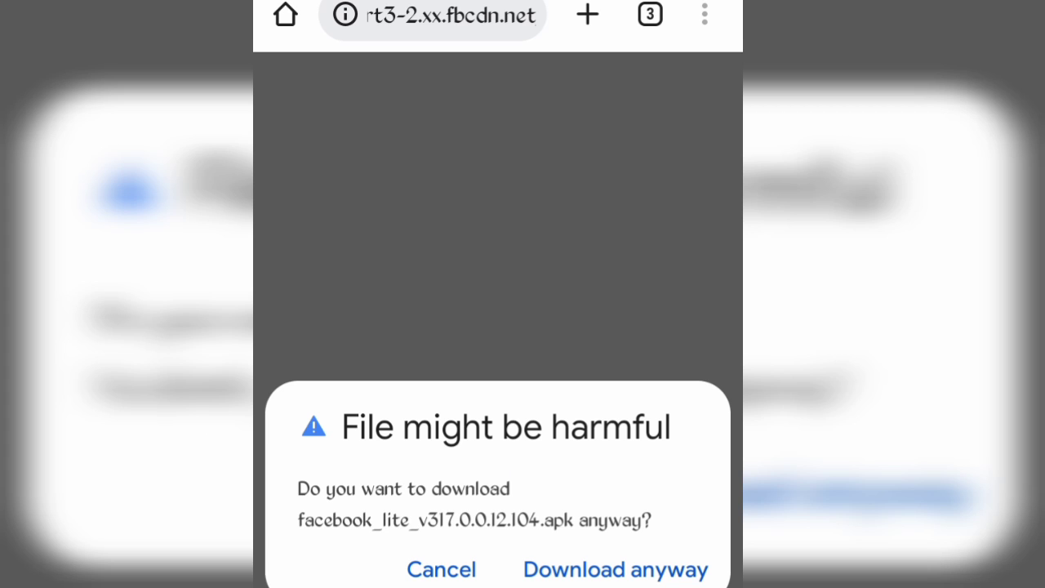
{"action": "left_click", "coordinate": [614, 569]}
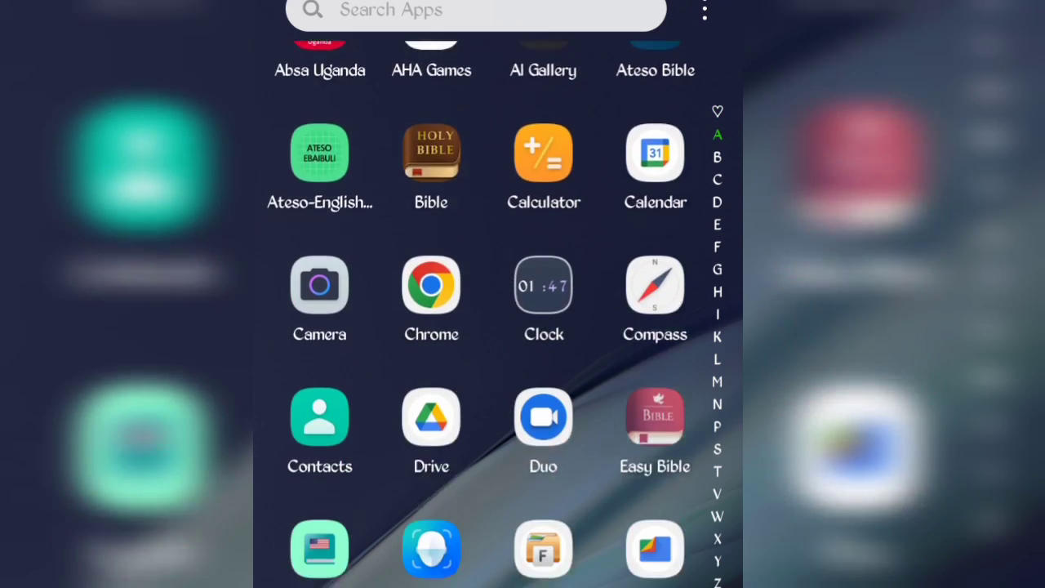
Clear all stored data for the Lite app via Settings > Apps & notifications > Lite
{"action": "scroll", "scroll_direction": "down", "scroll_amount": 3}
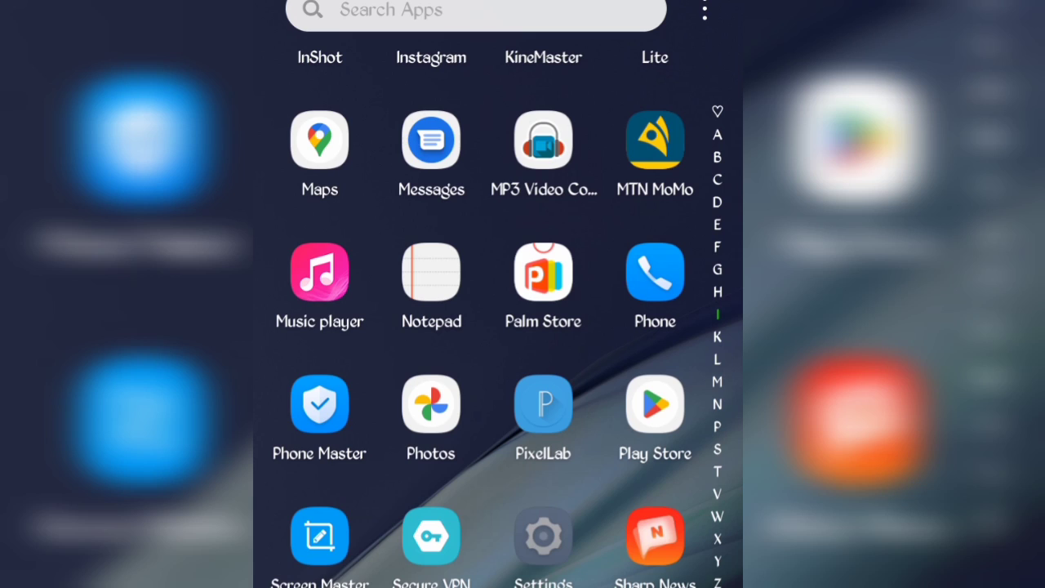
{"action": "left_click", "coordinate": [542, 542]}
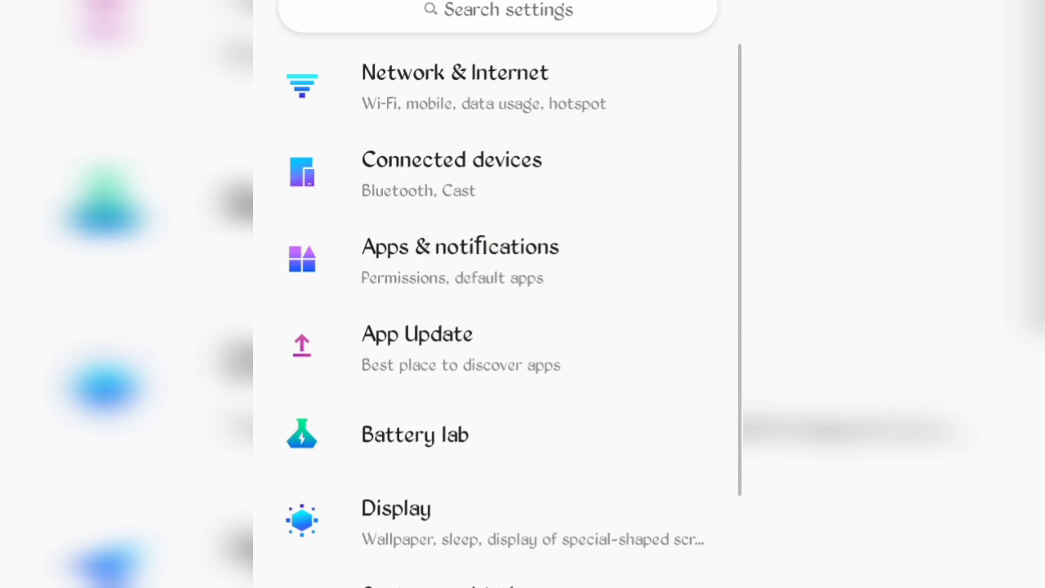
{"action": "left_click", "coordinate": [460, 245]}
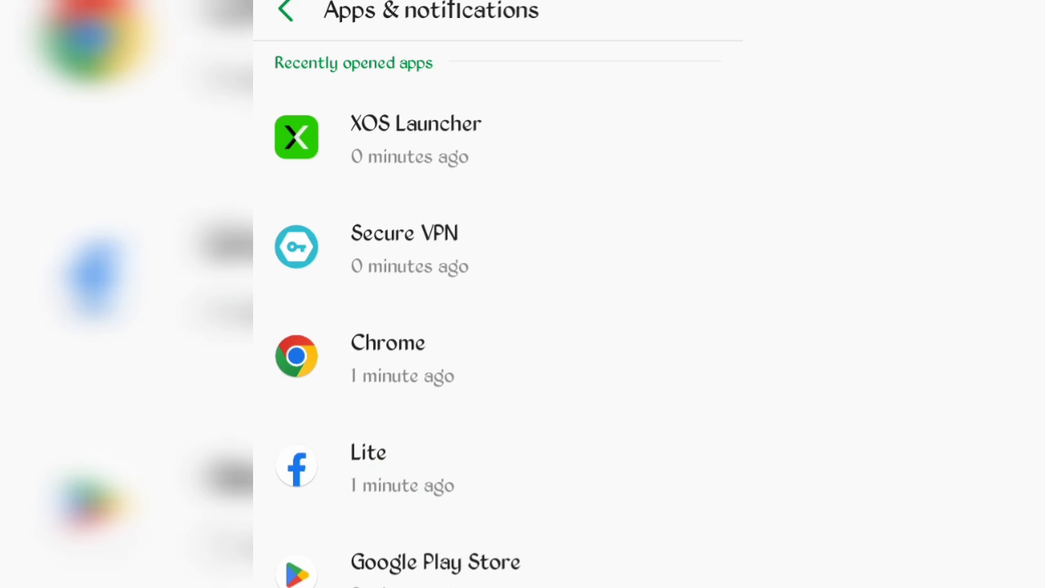
{"action": "left_click", "coordinate": [369, 465]}
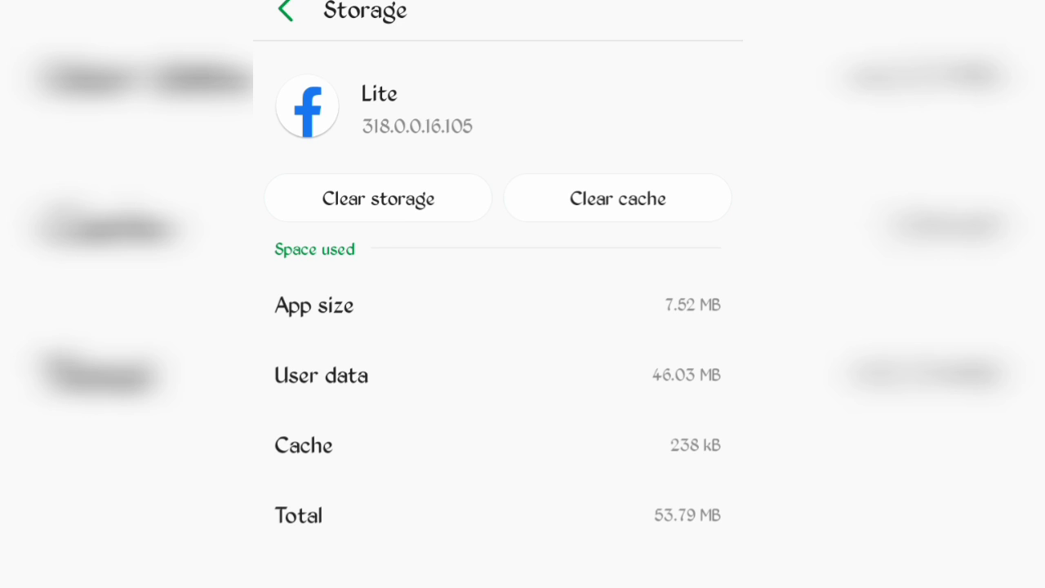
{"action": "left_click", "coordinate": [377, 198]}
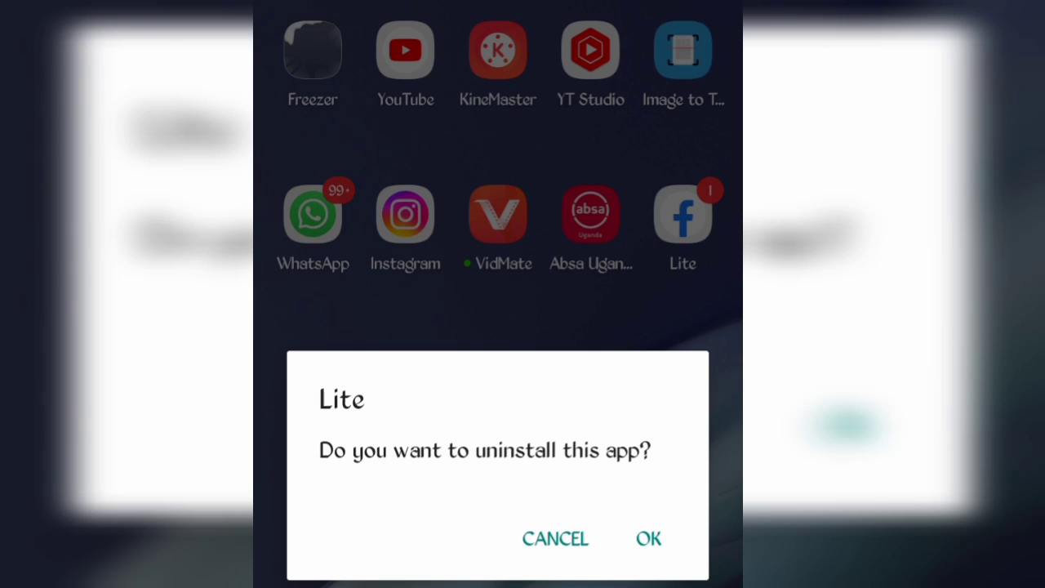
Confirm uninstalling Lite, then start installing the downloaded Facebook Lite APK from Chrome downloads
{"action": "left_click", "coordinate": [555, 538]}
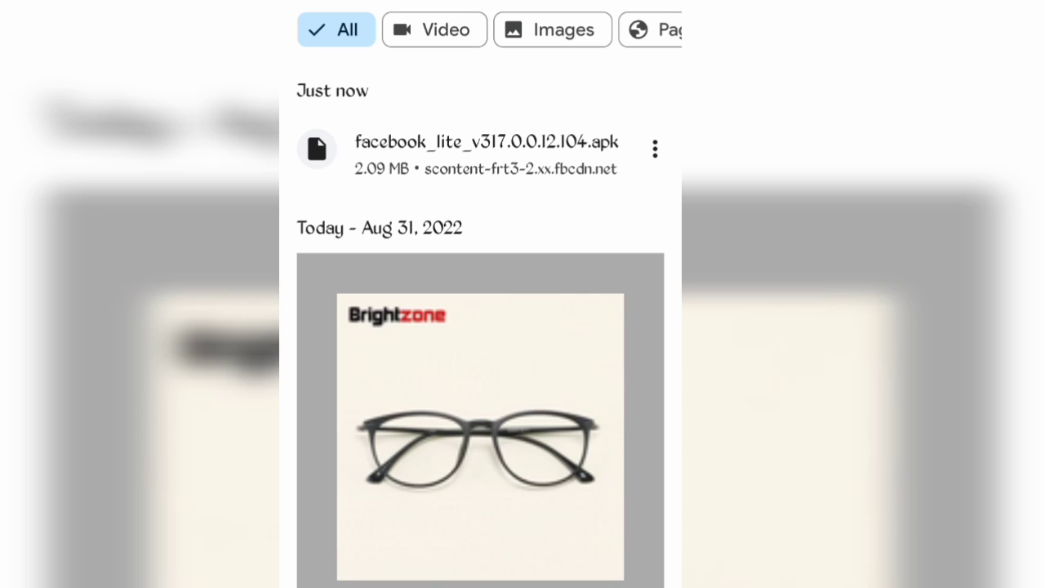
{"action": "left_click", "coordinate": [480, 141]}
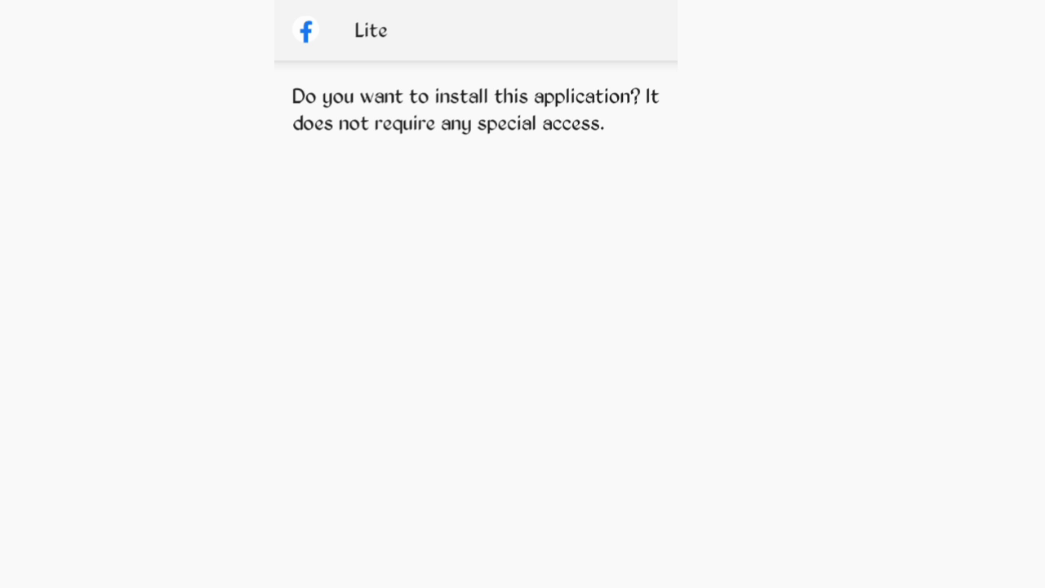